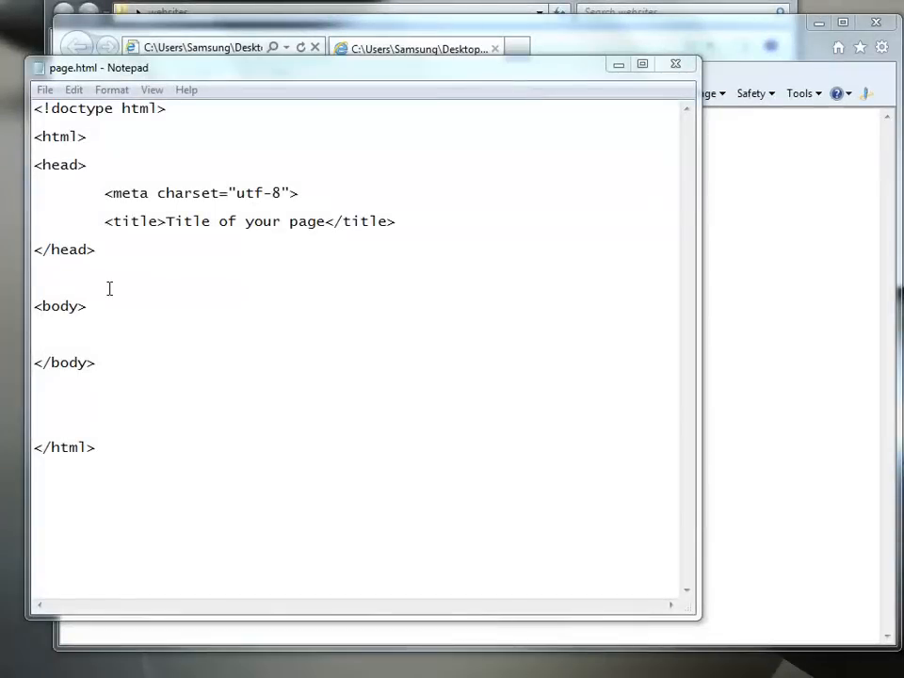
pyautogui.moveTo(169, 342)
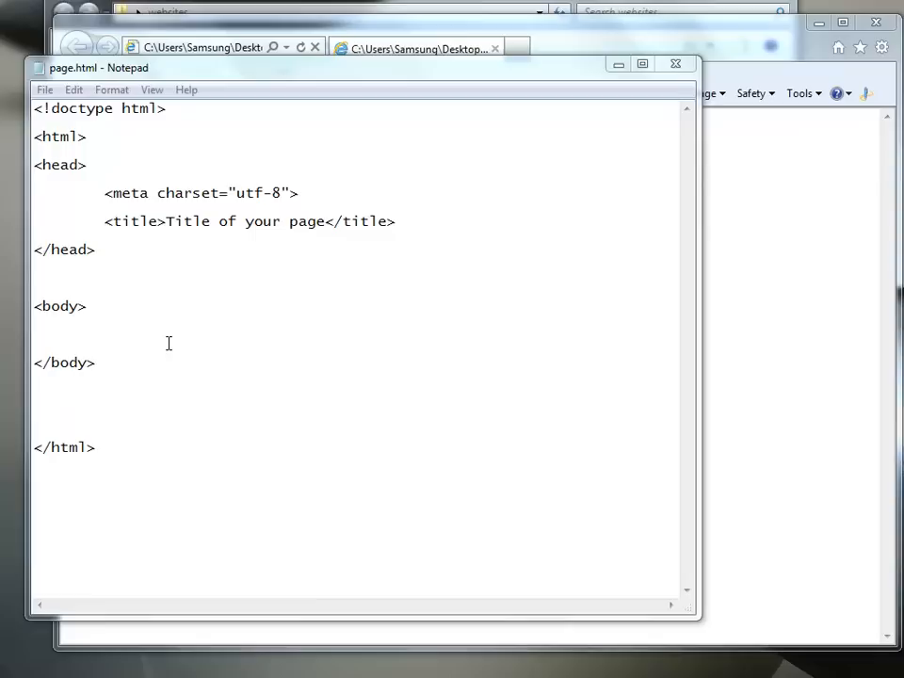
# - Review the doctype declaration and html tags in page.html by highlighting them
pyautogui.doubleClick(66, 136)
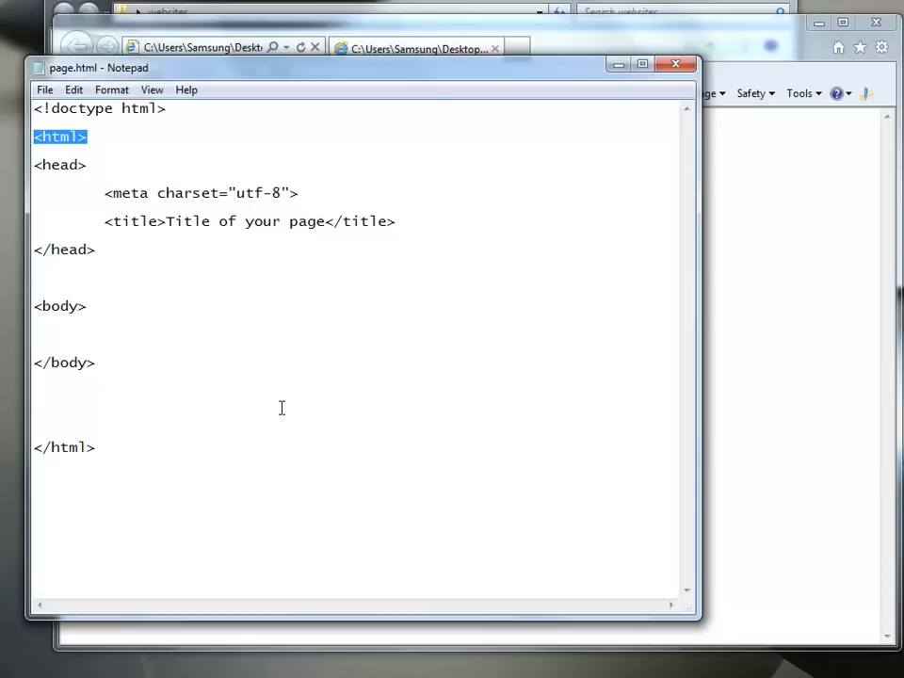
pyautogui.moveTo(218, 324)
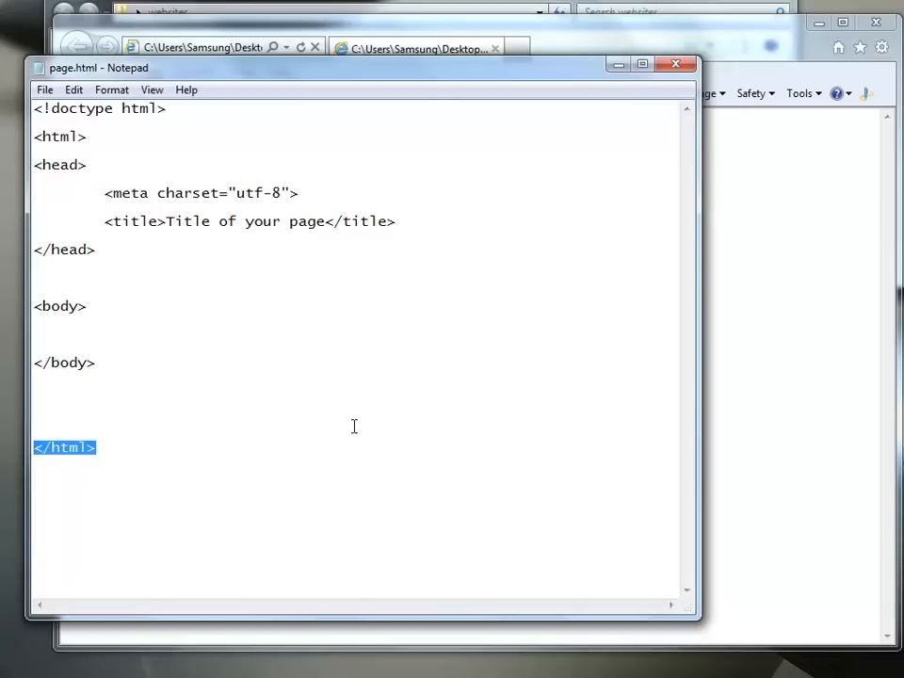
pyautogui.click(34, 390)
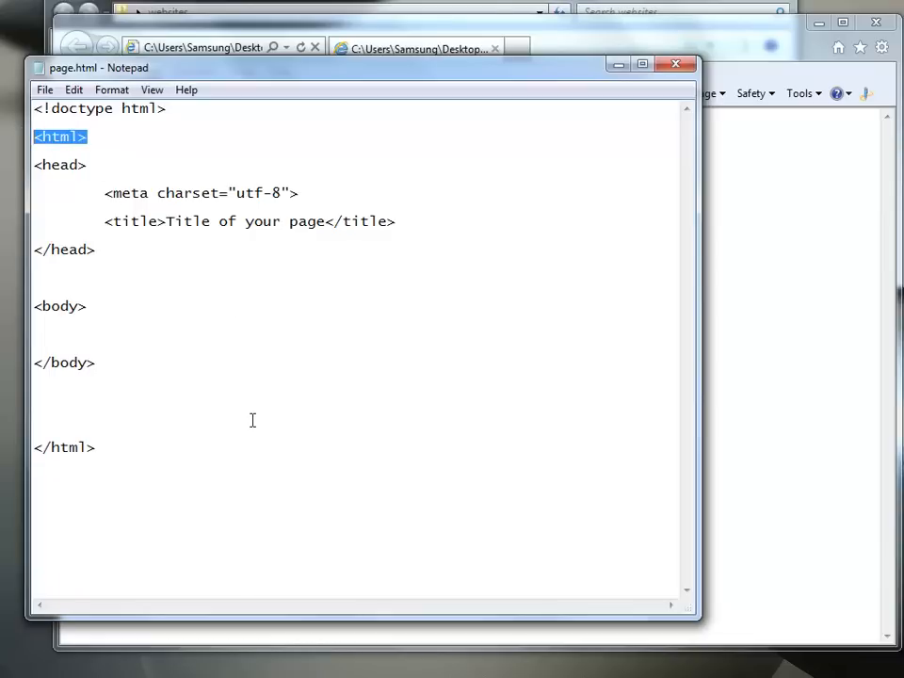
pyautogui.moveTo(106, 448)
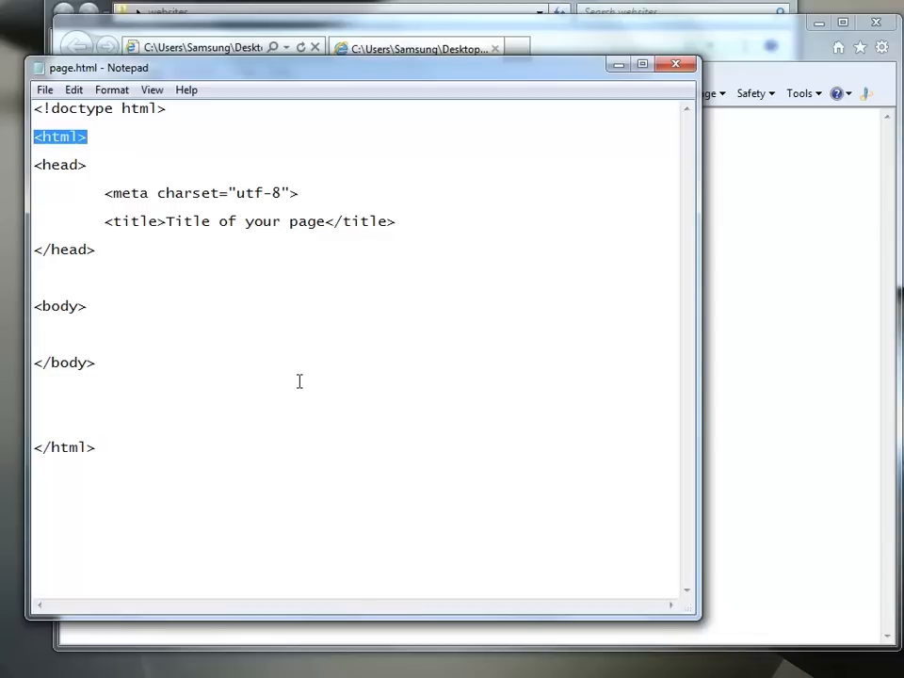
pyautogui.click(91, 136)
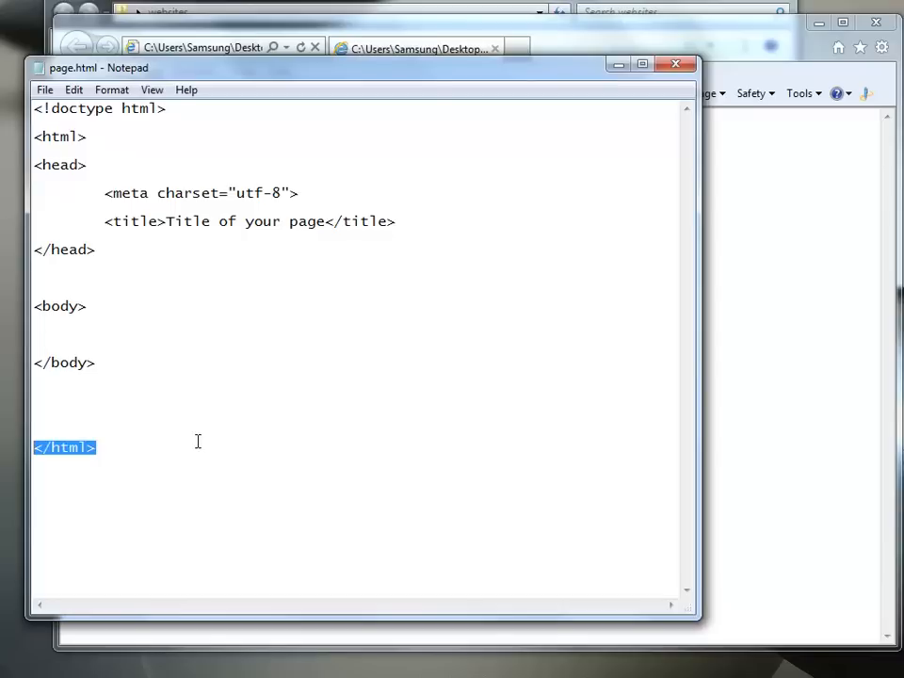
pyautogui.moveTo(188, 135)
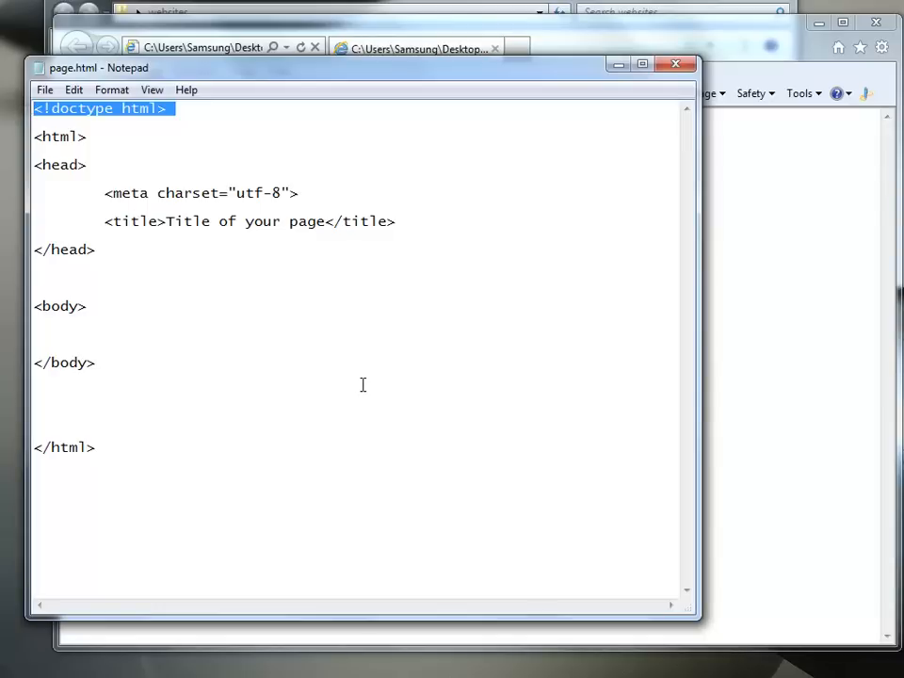
pyautogui.click(192, 108)
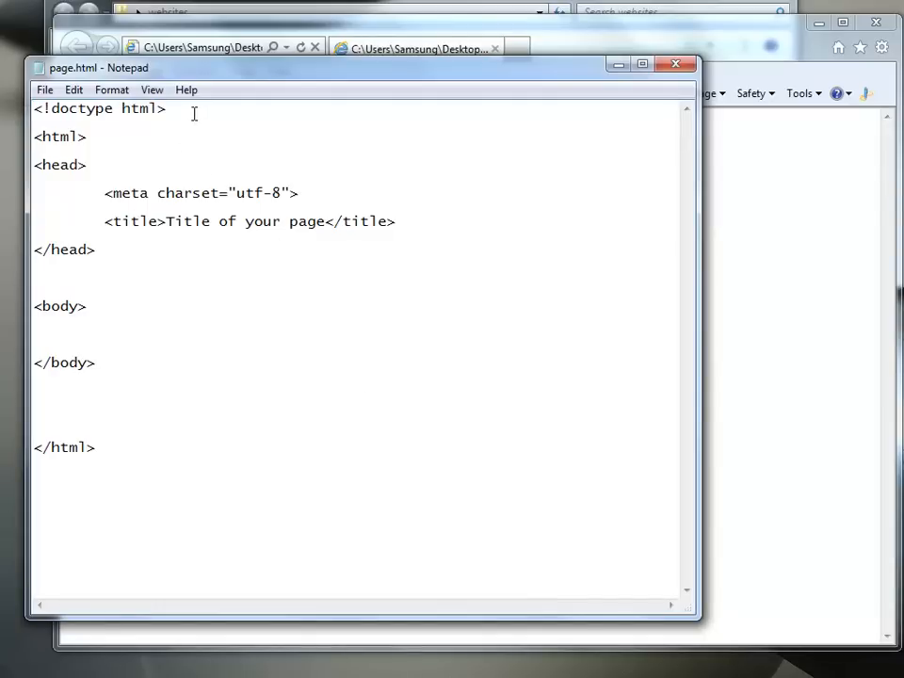
pyautogui.doubleClick(60, 107)
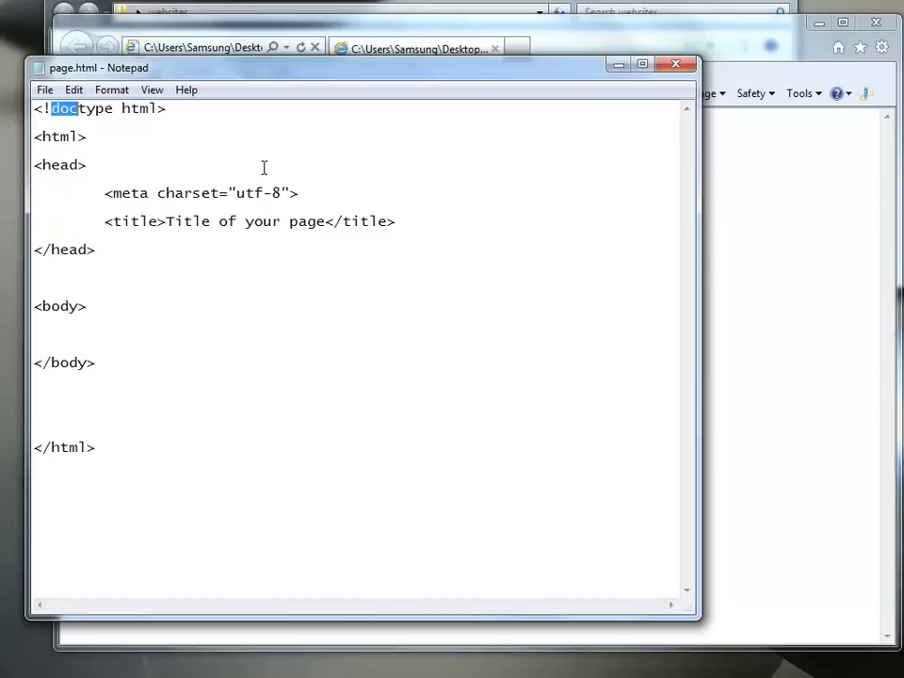
pyautogui.moveTo(107, 132)
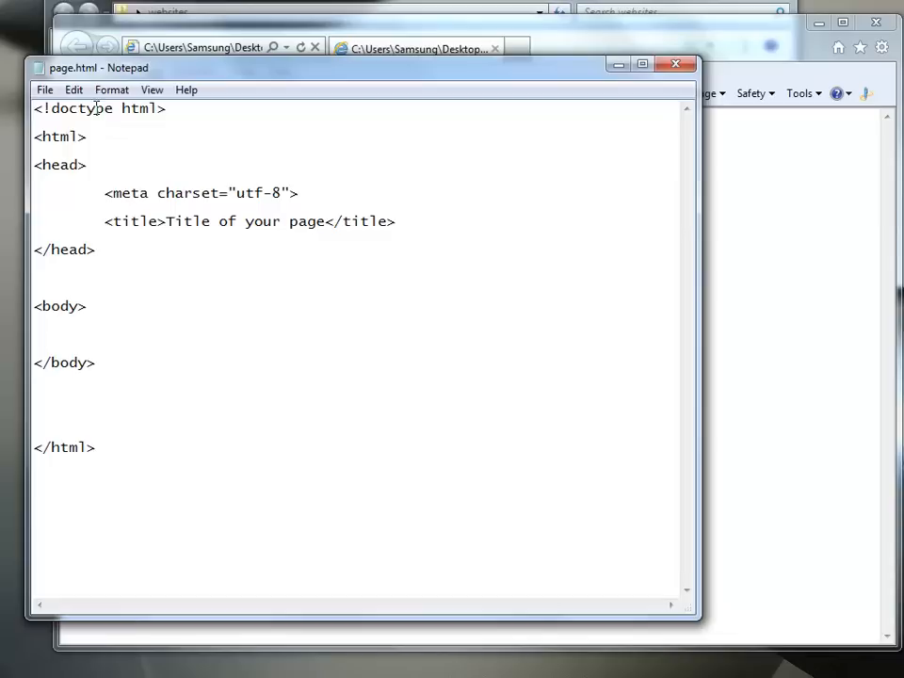
pyautogui.doubleClick(135, 107)
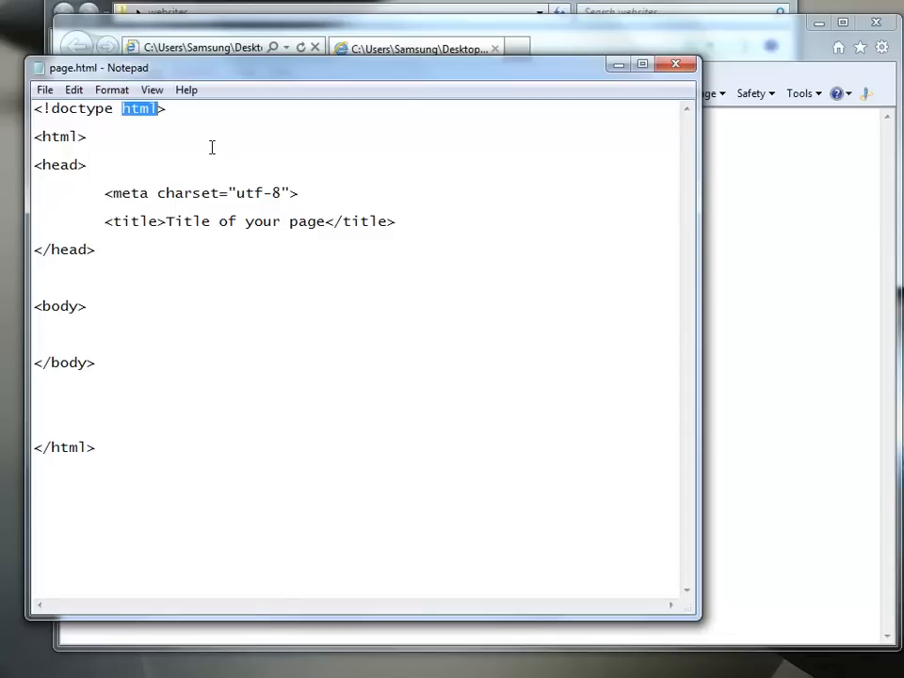
pyautogui.click(332, 301)
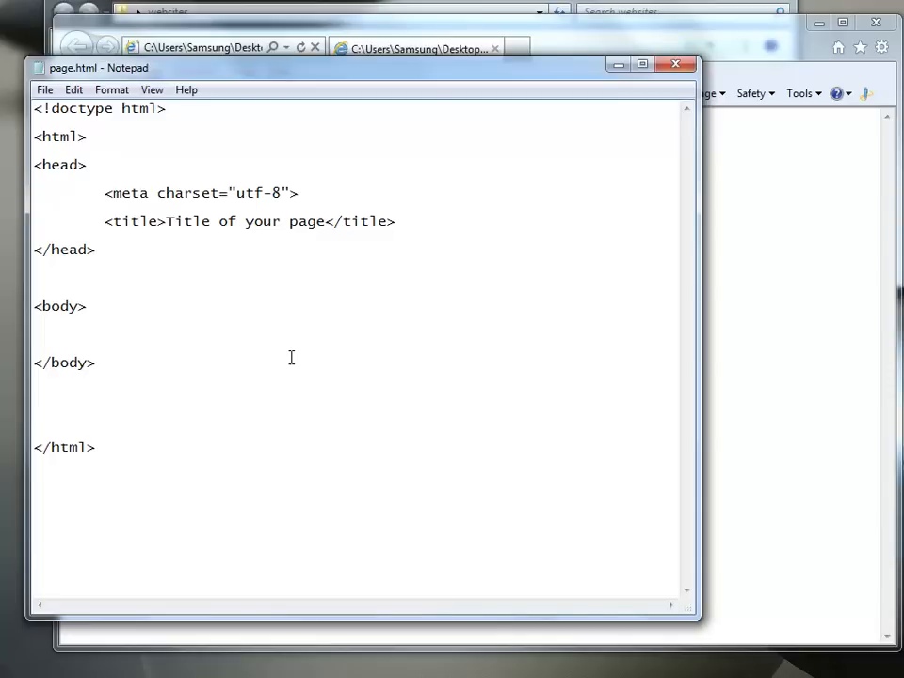
pyautogui.click(94, 362)
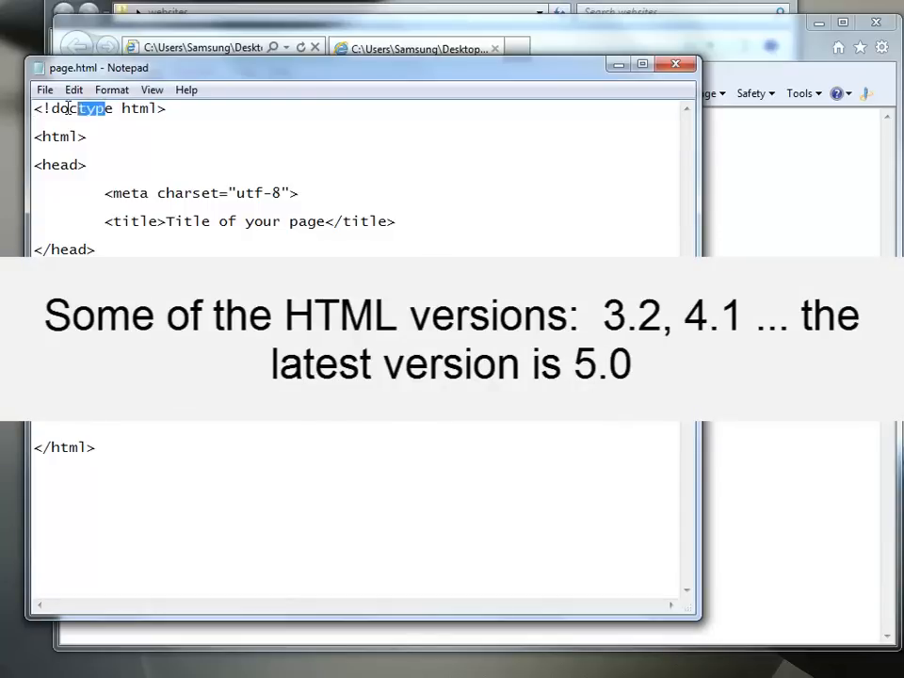
pyautogui.doubleClick(139, 107)
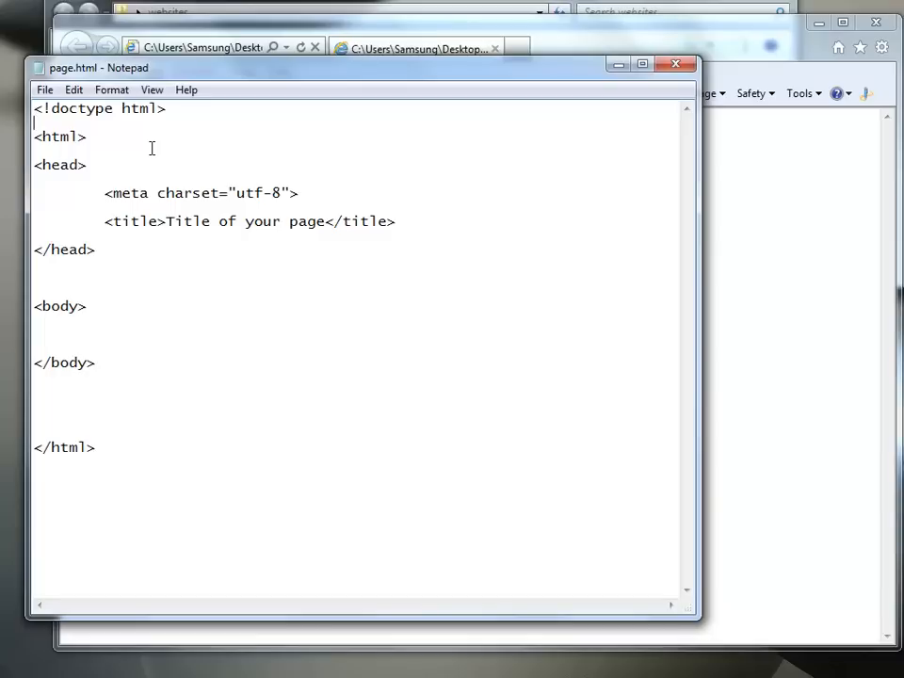
pyautogui.moveTo(162, 299)
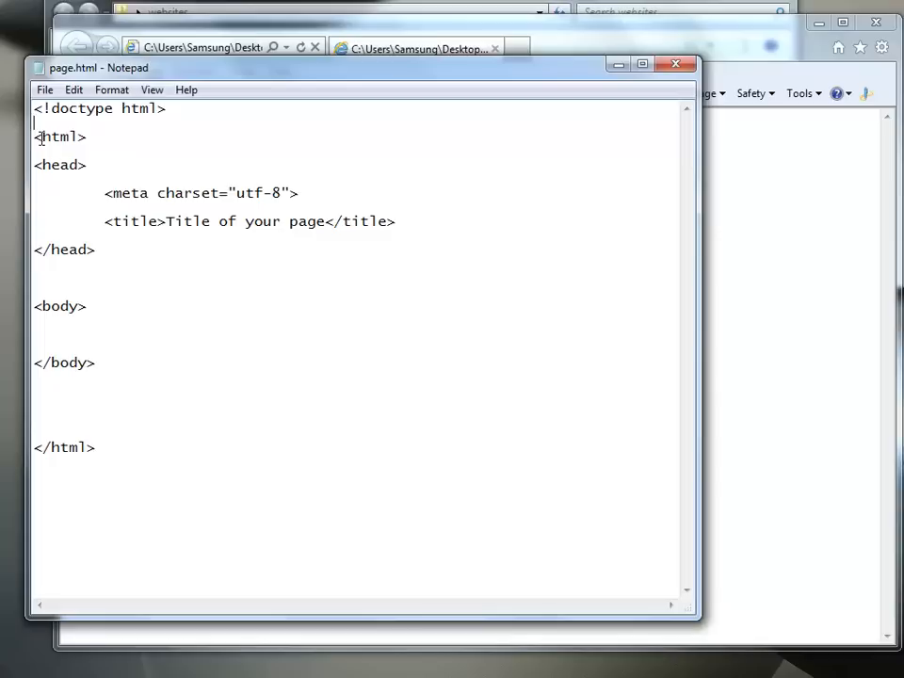
# - Extend the title text to read 'Title of your page Episode 3'
pyautogui.doubleClick(61, 135)
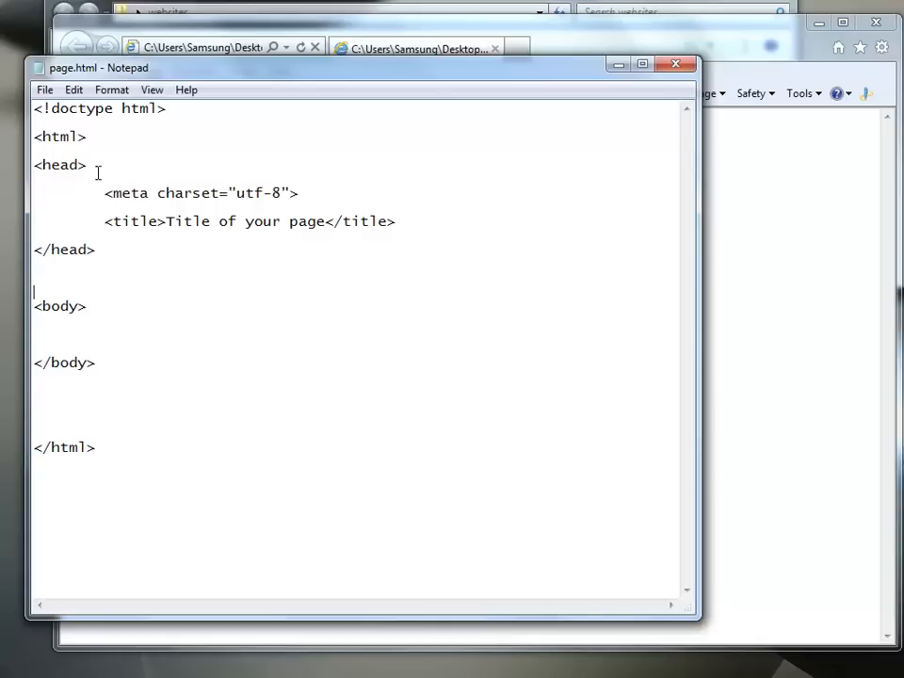
pyautogui.doubleClick(60, 166)
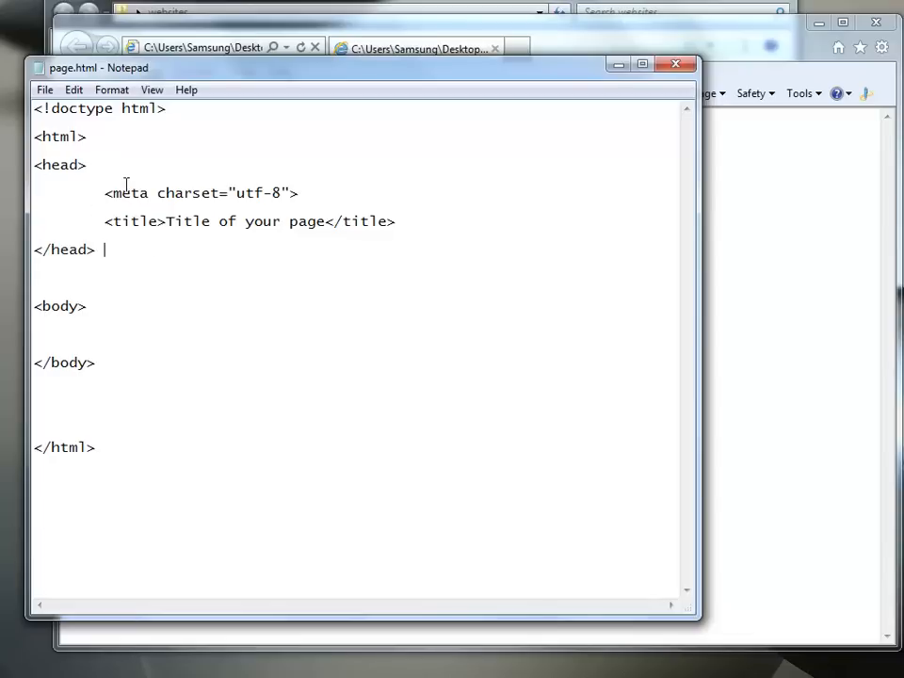
pyautogui.moveTo(106, 192); pyautogui.dragTo(297, 192)
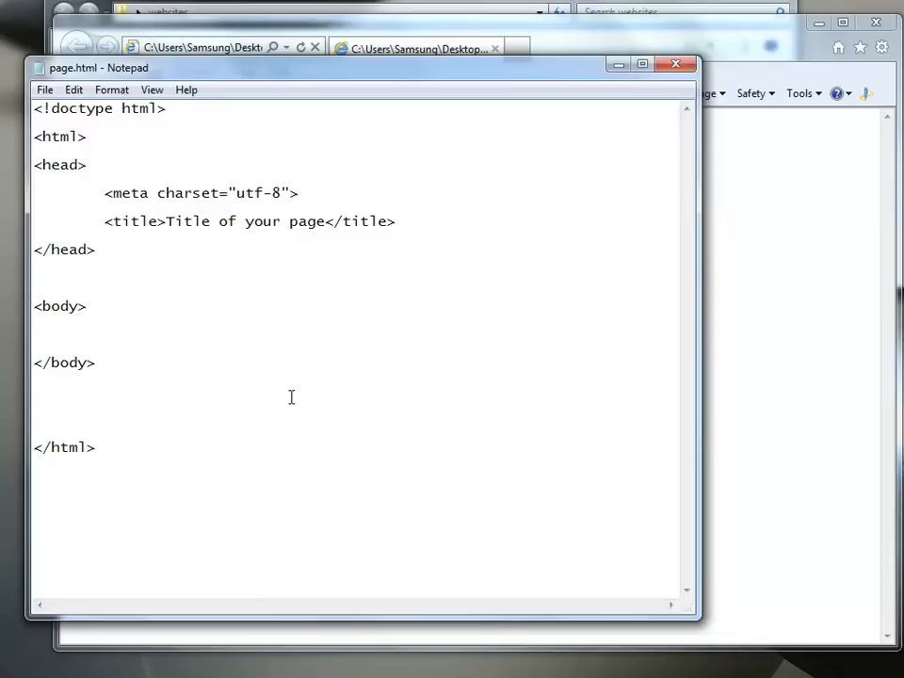
pyautogui.write('" "')
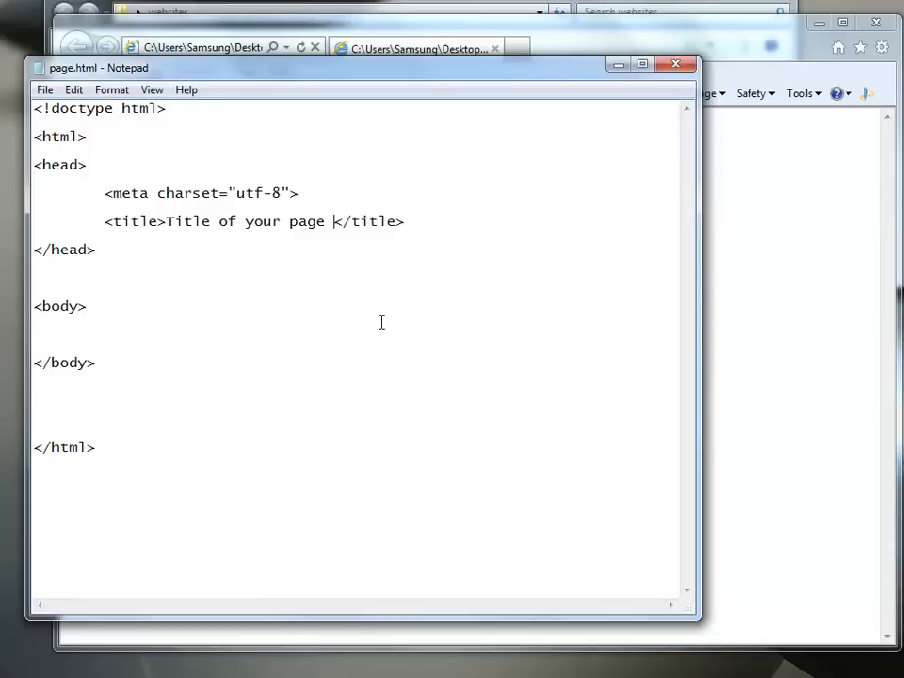
pyautogui.write('Episode')
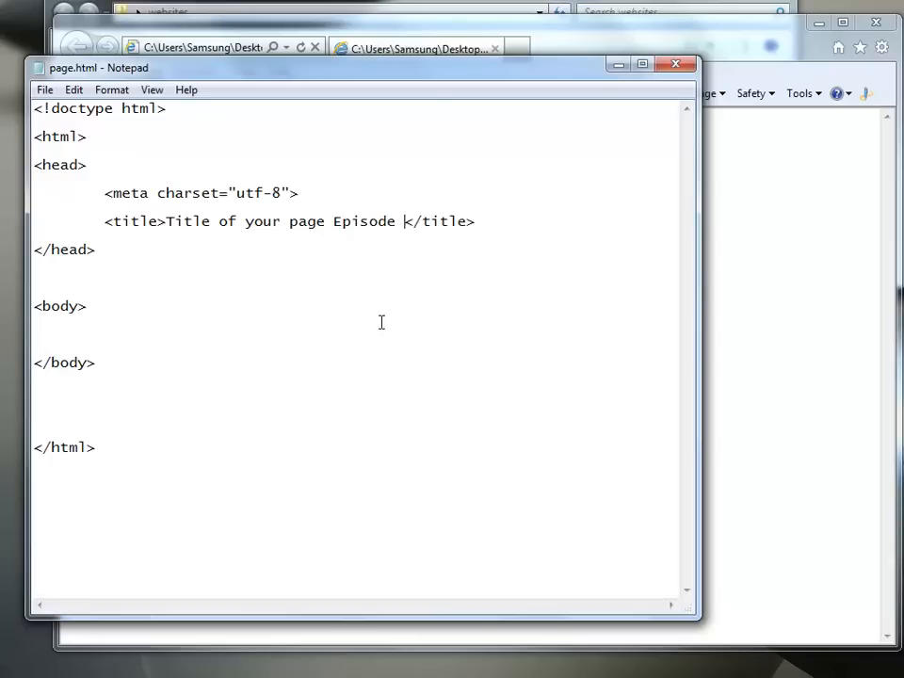
pyautogui.write('3')
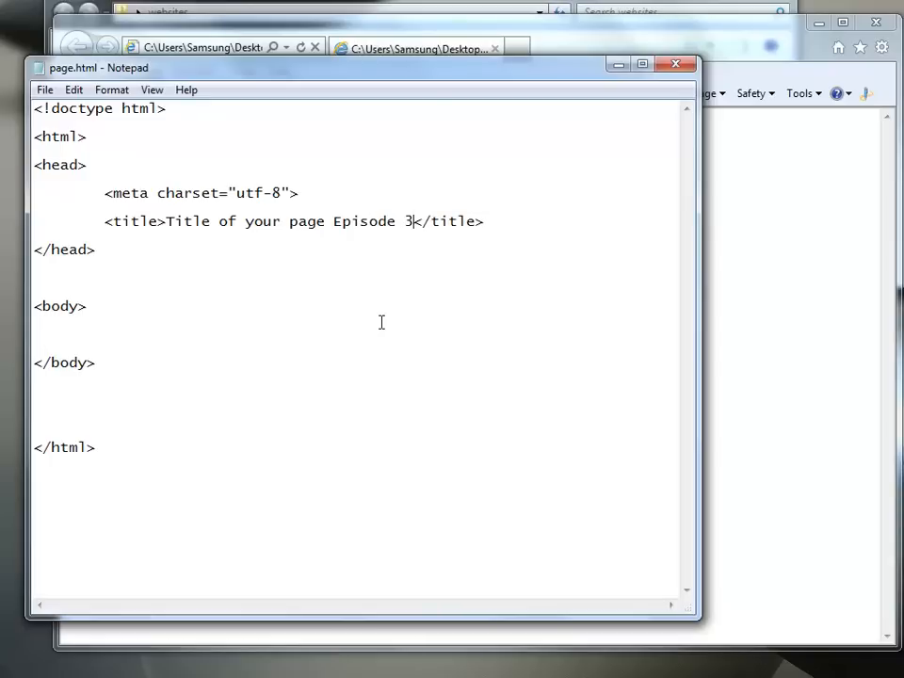
pyautogui.click(45, 90)
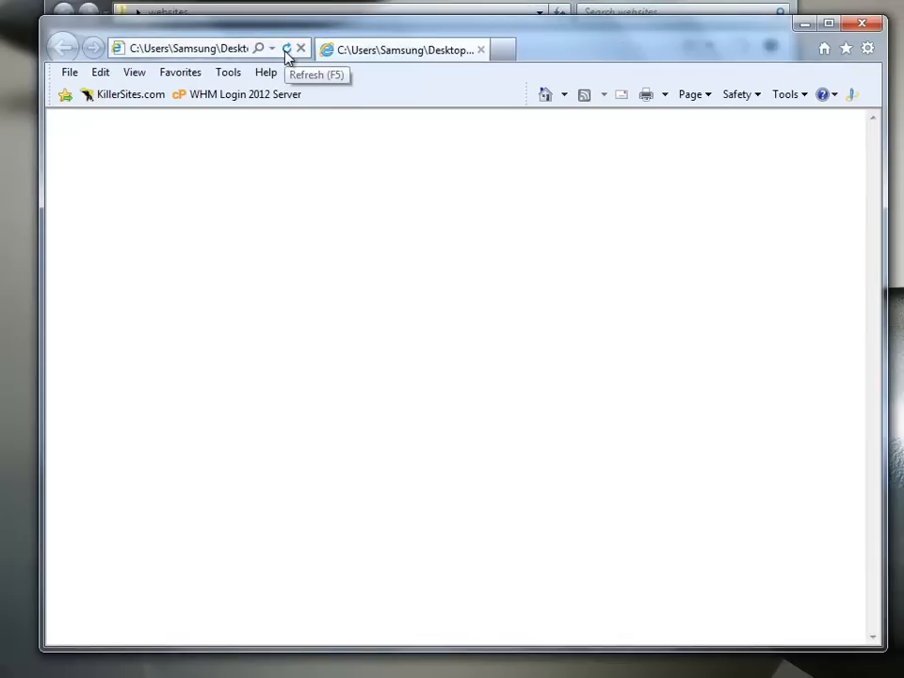
# - Reload page.html so the tab shows 'Title of your page Episode 3'
pyautogui.click(286, 49)
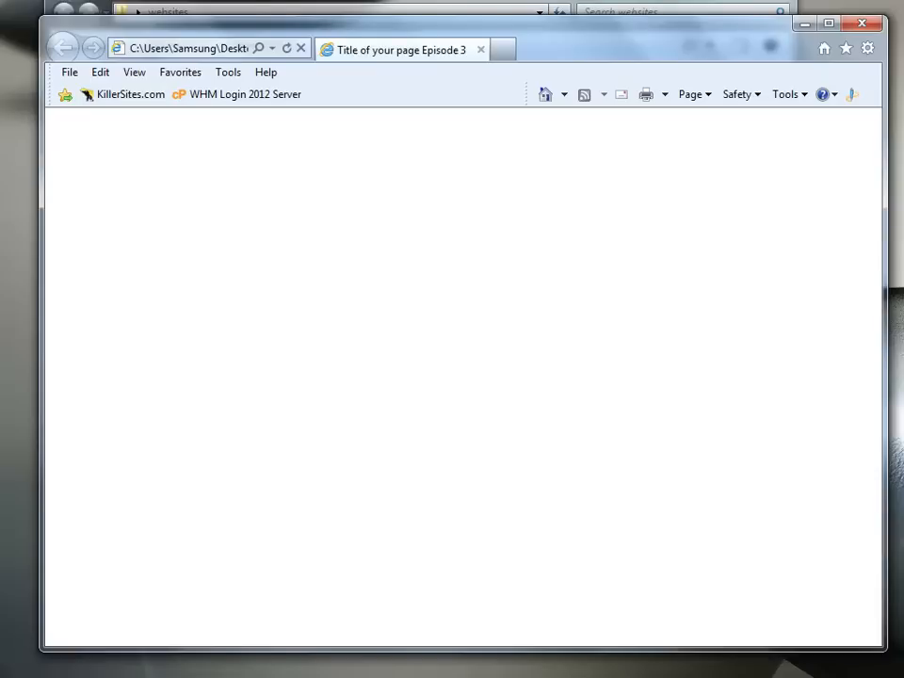
pyautogui.moveTo(286, 49)
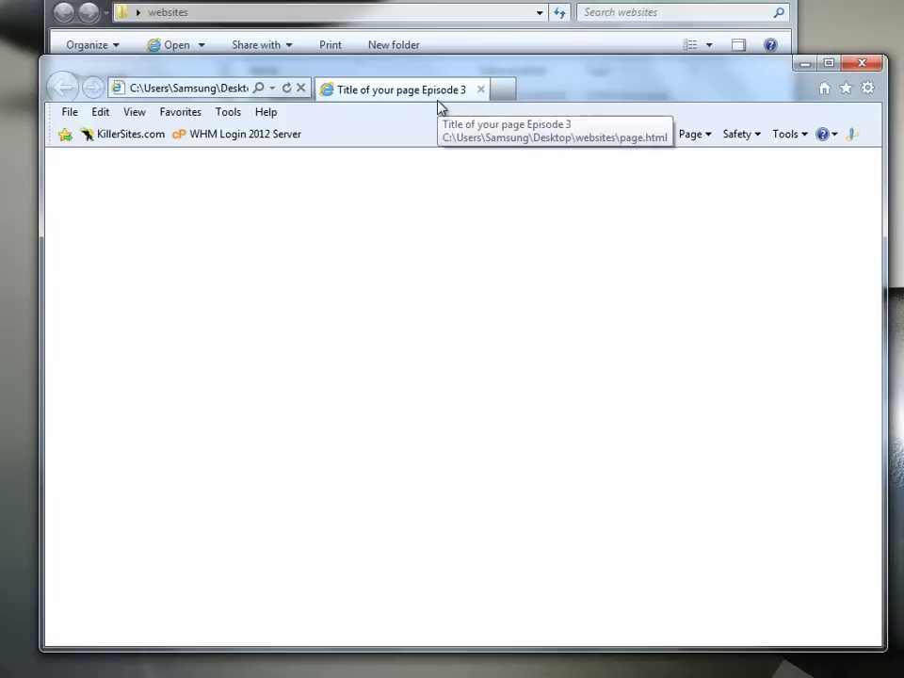
pyautogui.moveTo(384, 72)
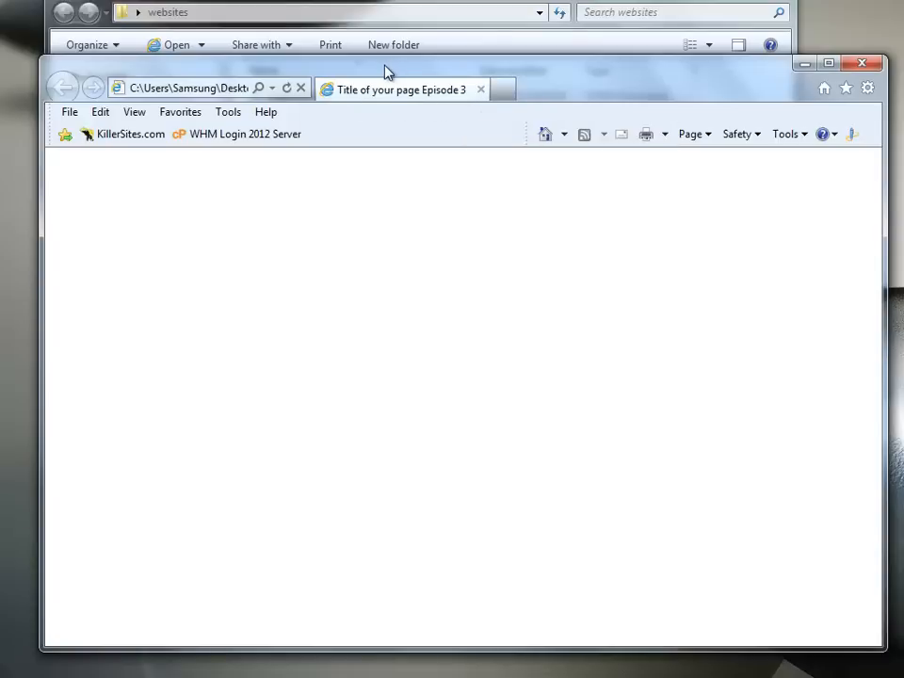
pyautogui.moveTo(384, 109)
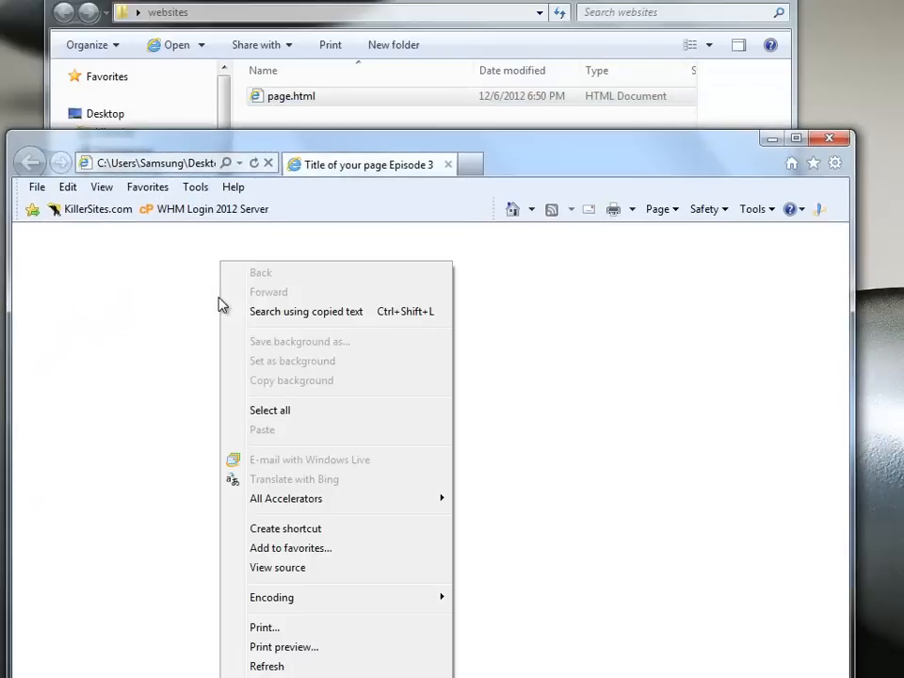
pyautogui.click(277, 567)
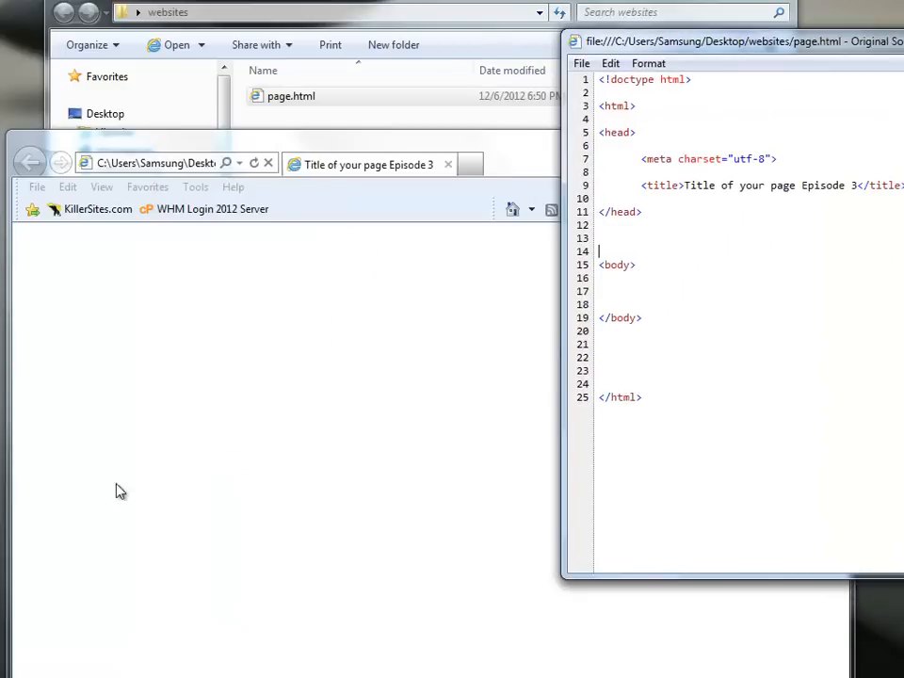
pyautogui.moveTo(734, 42); pyautogui.dragTo(452, 94)
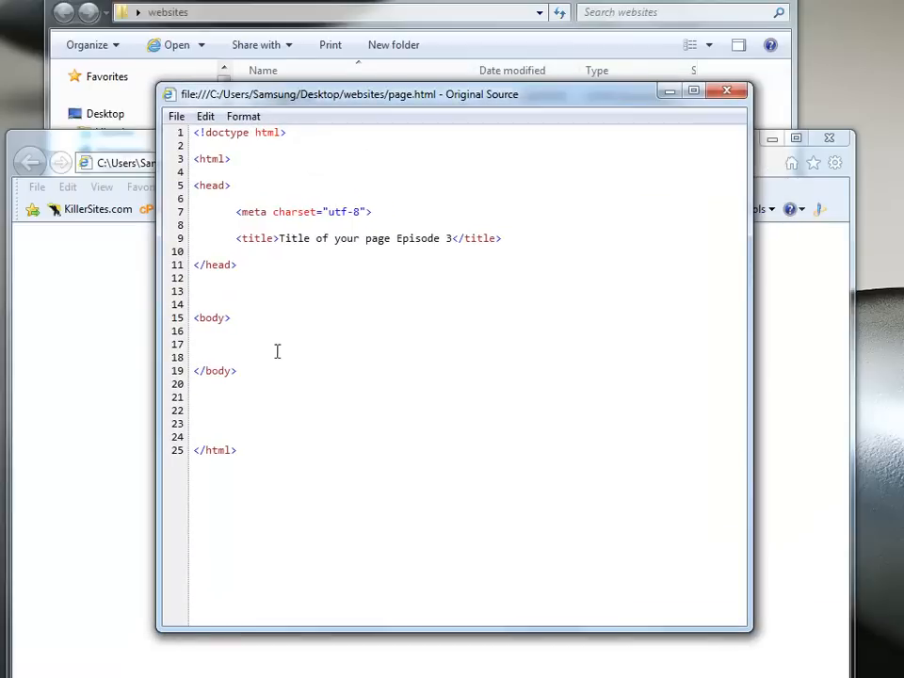
pyautogui.moveTo(192, 316); pyautogui.dragTo(236, 369)
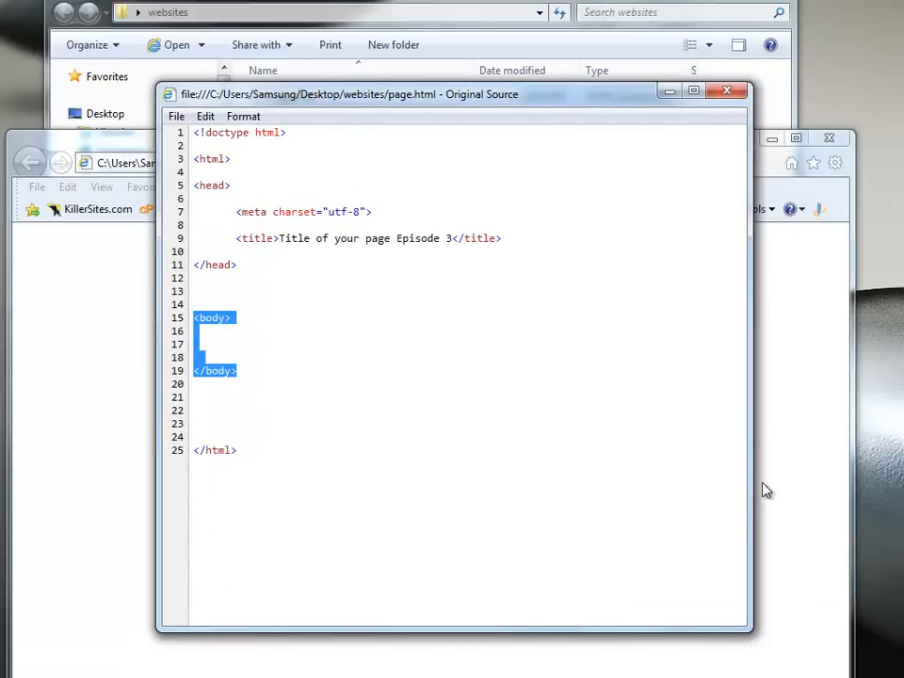
pyautogui.moveTo(400, 380)
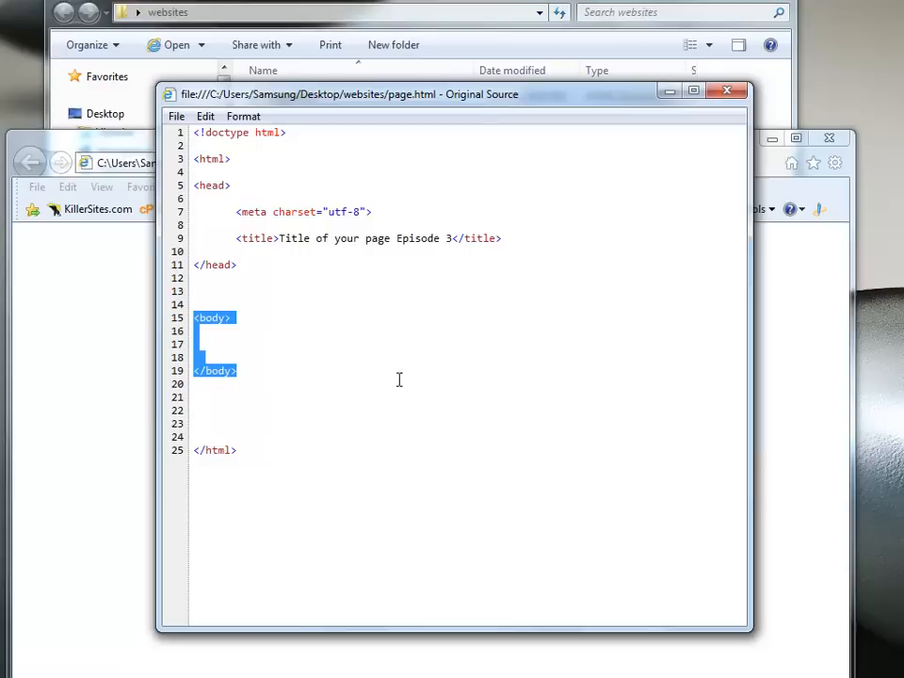
pyautogui.click(235, 369)
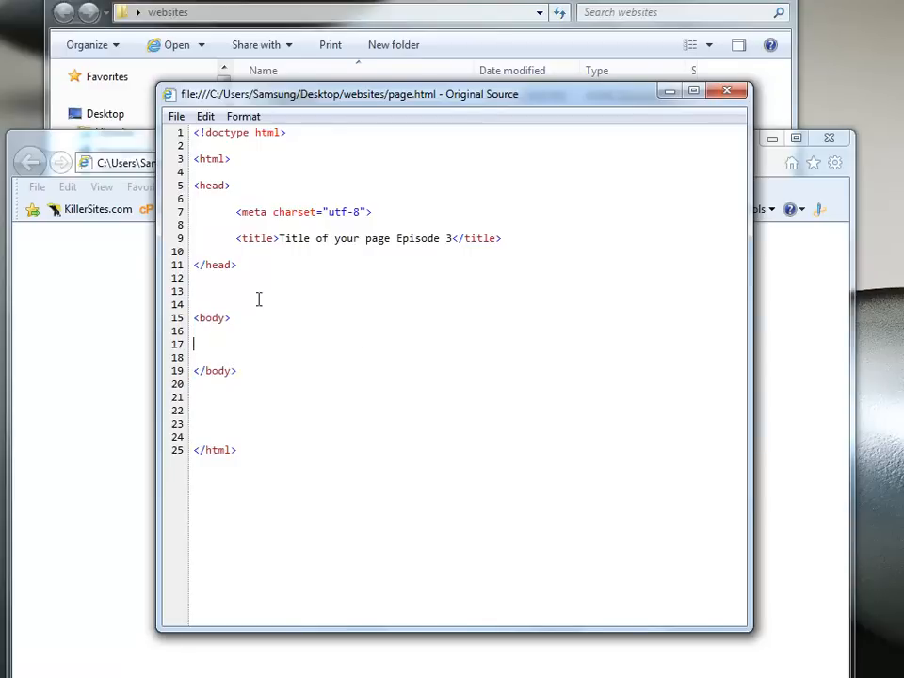
pyautogui.moveTo(279, 237); pyautogui.dragTo(450, 237)
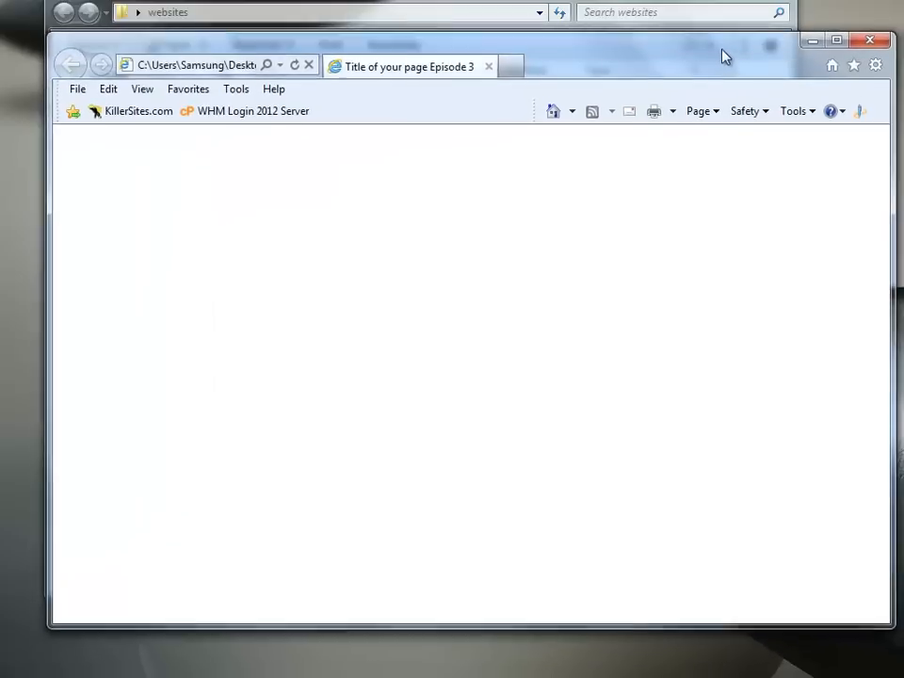
# - Edit page.html from IE in Notepad and paste 'Title of your page Episode 3' into the body
pyautogui.click(77, 89)
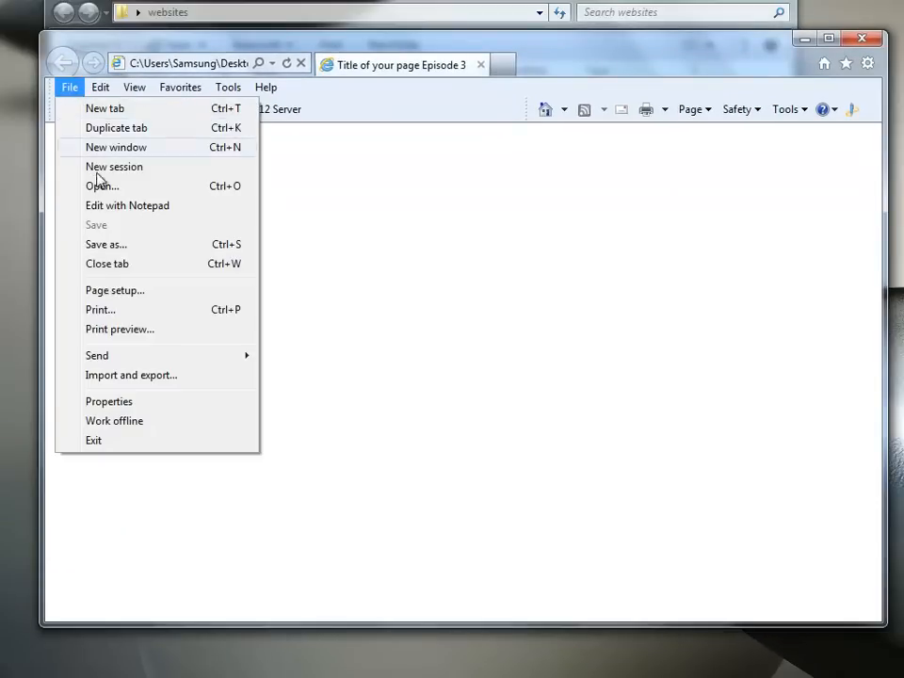
pyautogui.click(128, 205)
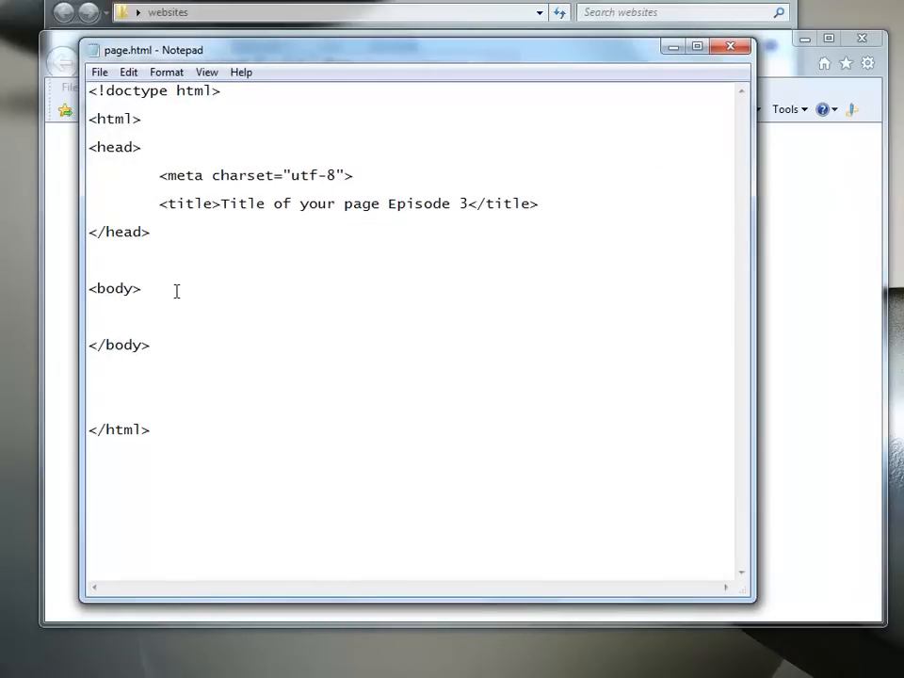
pyautogui.press('Enter')
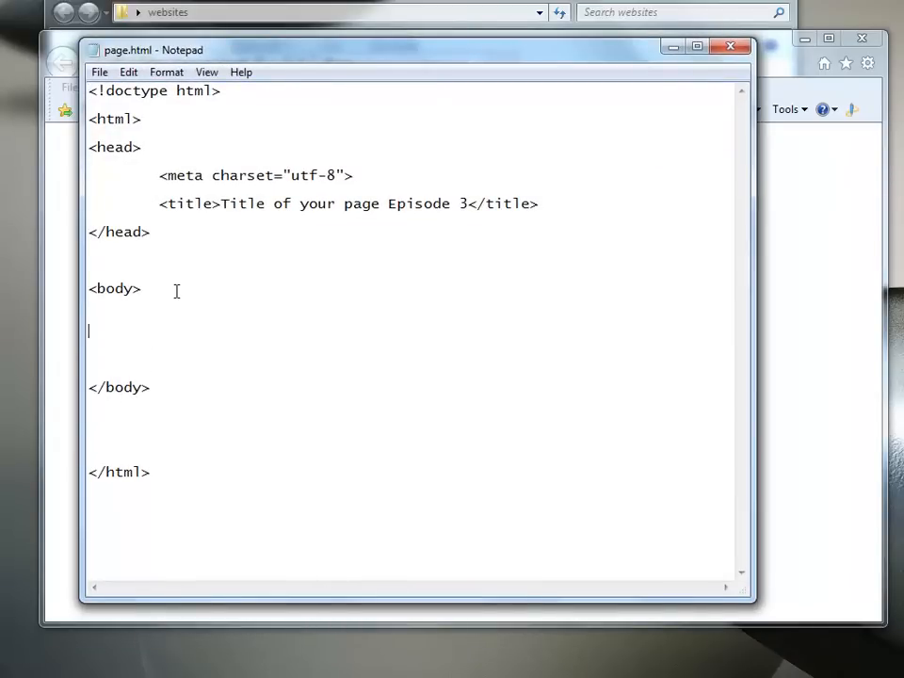
pyautogui.rightClick(177, 329)
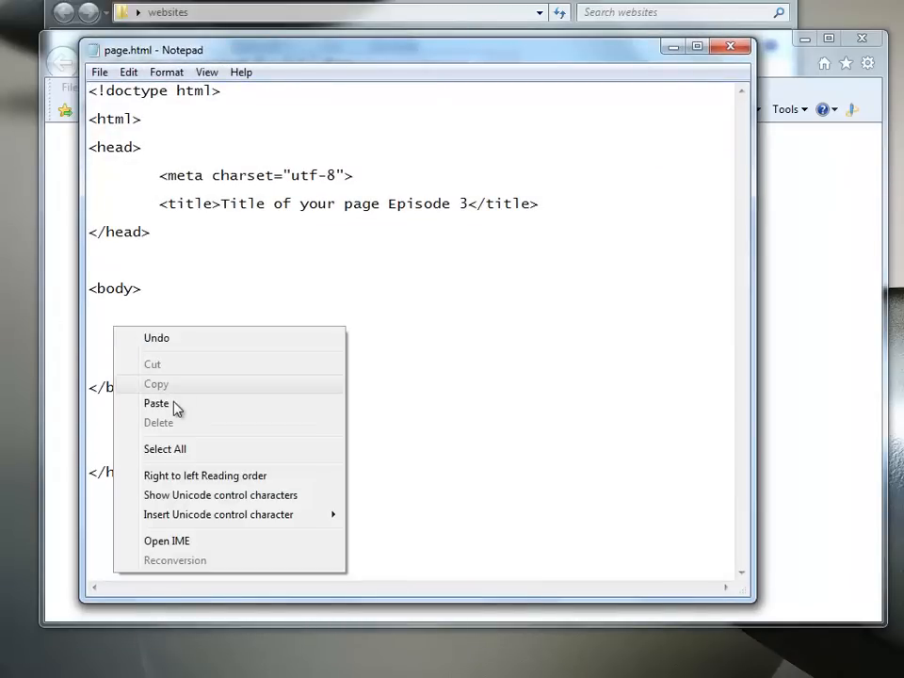
pyautogui.click(157, 403)
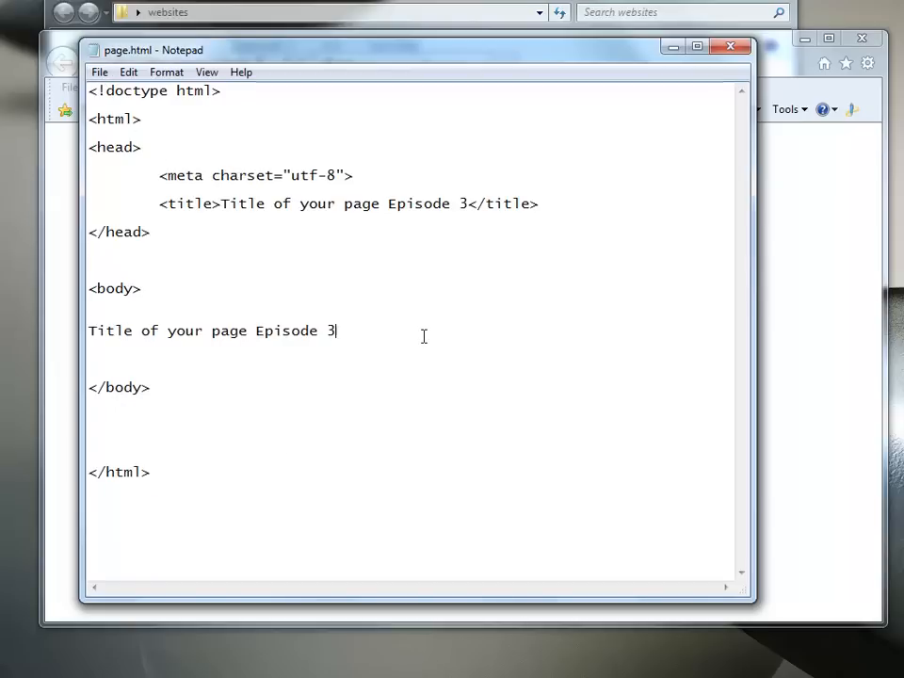
pyautogui.moveTo(167, 148)
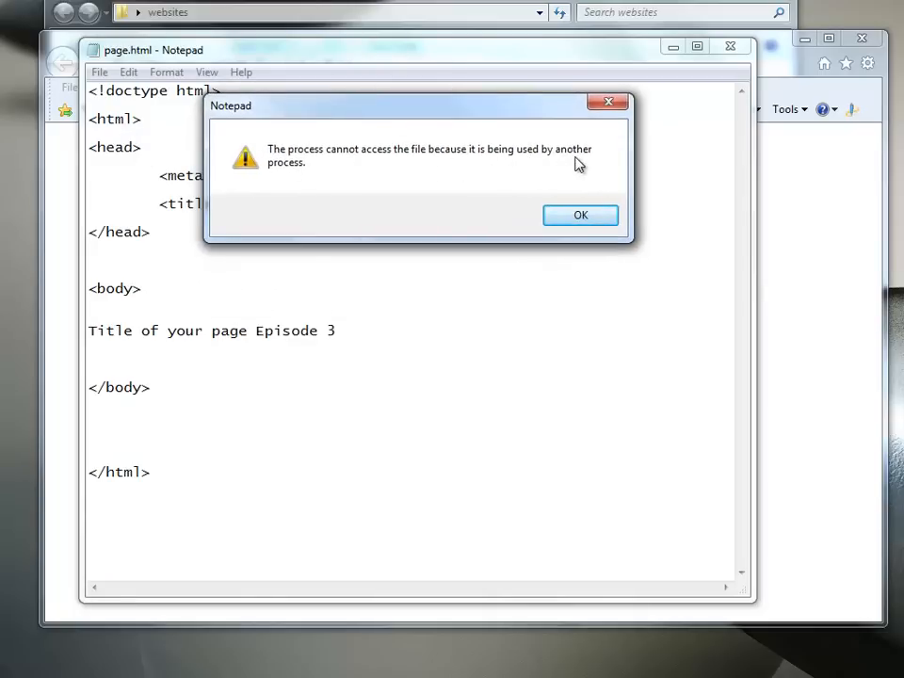
pyautogui.moveTo(377, 173)
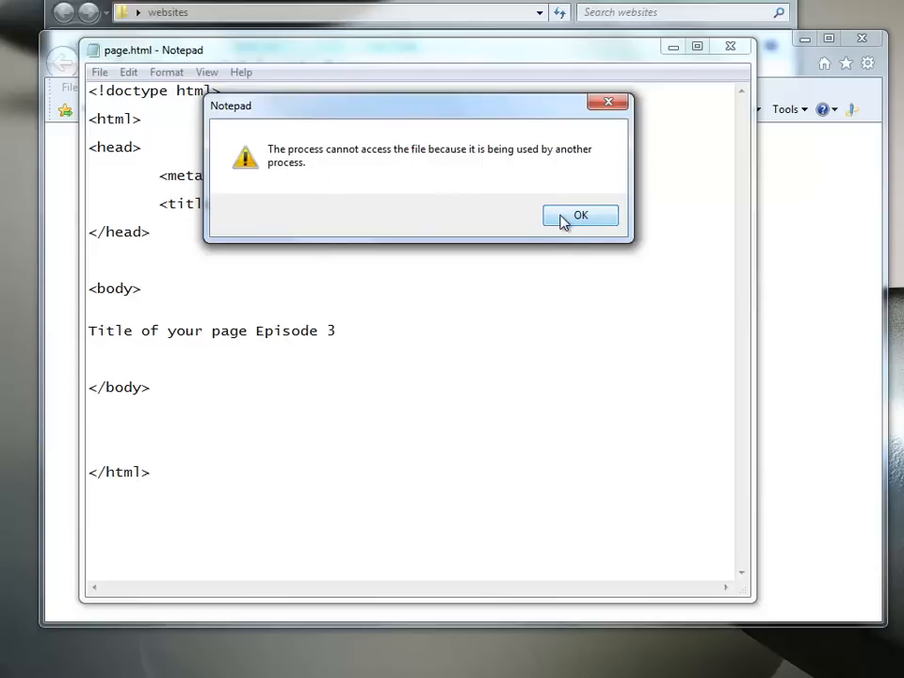
# - Dismiss the file-in-use error, cancel Save As and close Notepad back to Internet Explorer
pyautogui.click(580, 214)
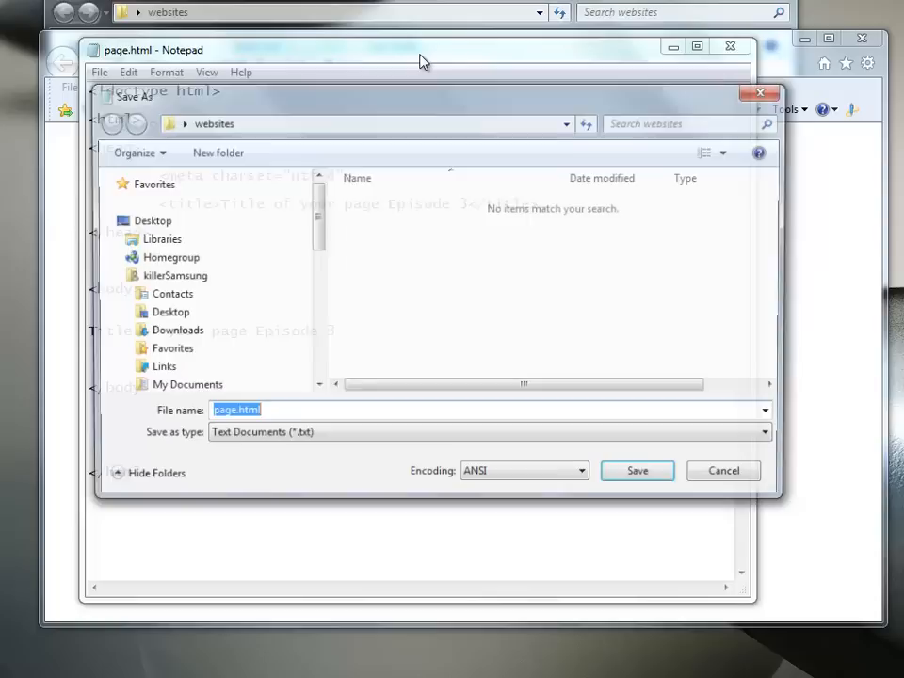
pyautogui.click(637, 471)
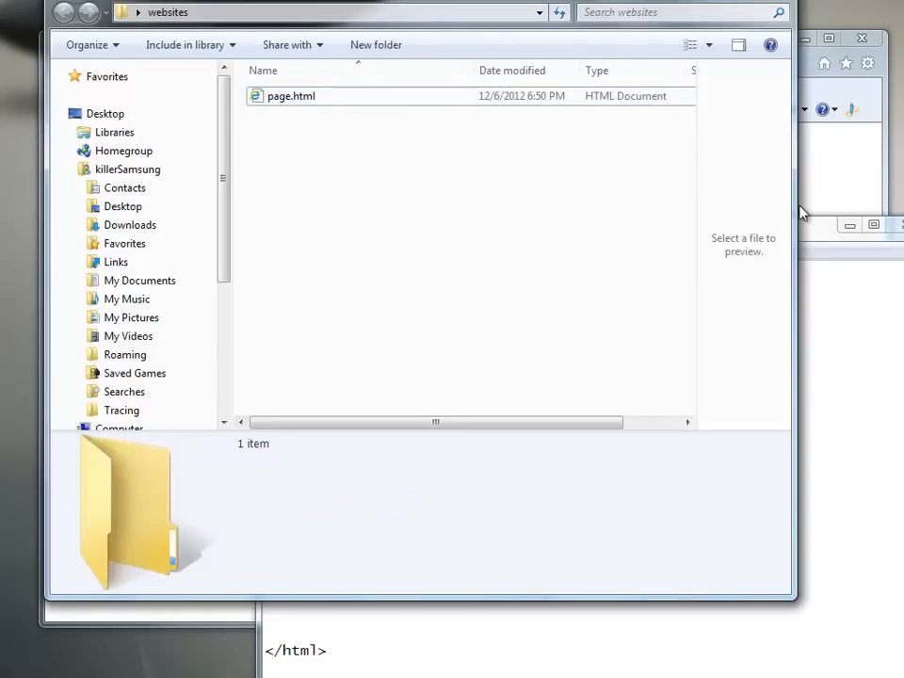
pyautogui.doubleClick(290, 94)
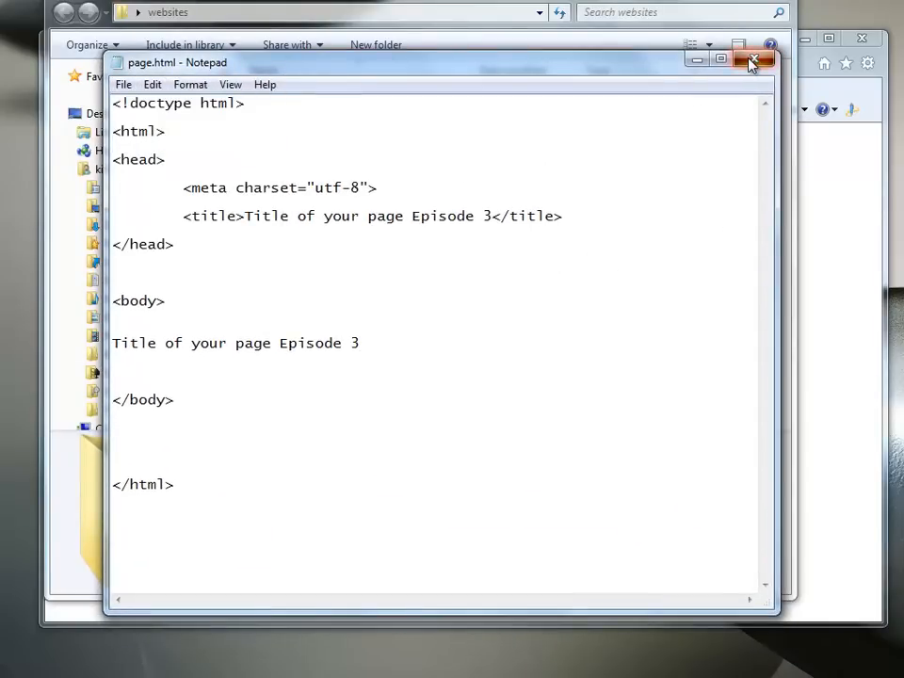
pyautogui.click(753, 60)
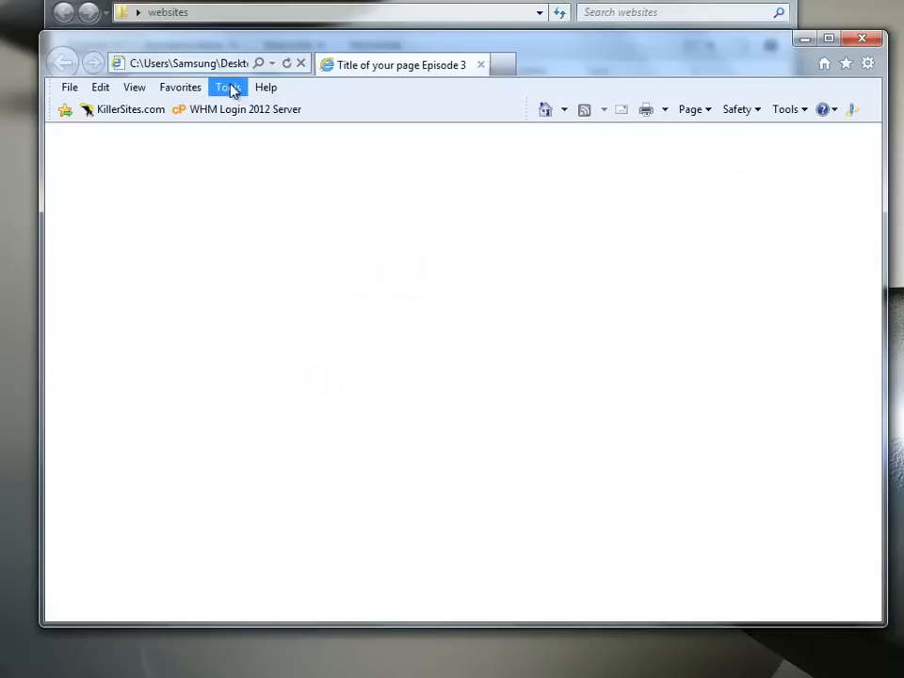